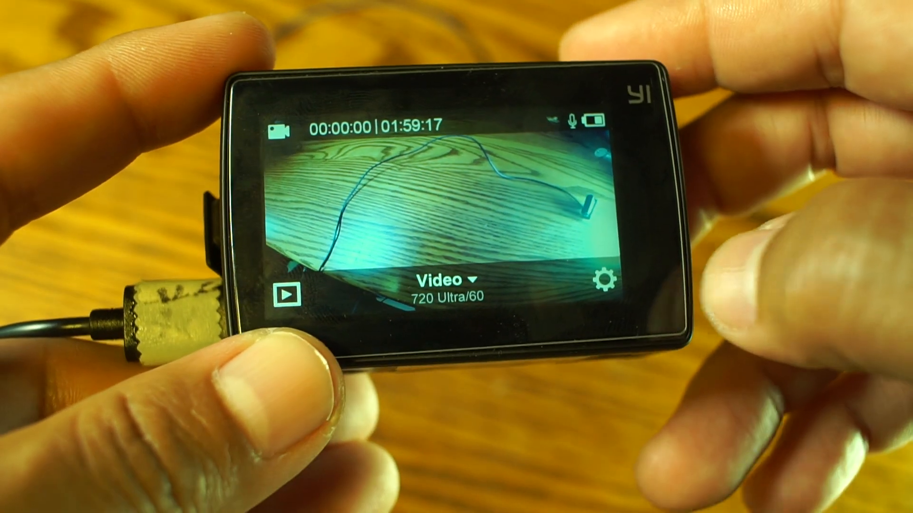
Step: Reach the general camera settings from live view, showing External Microphone still off
left_click(607, 285)
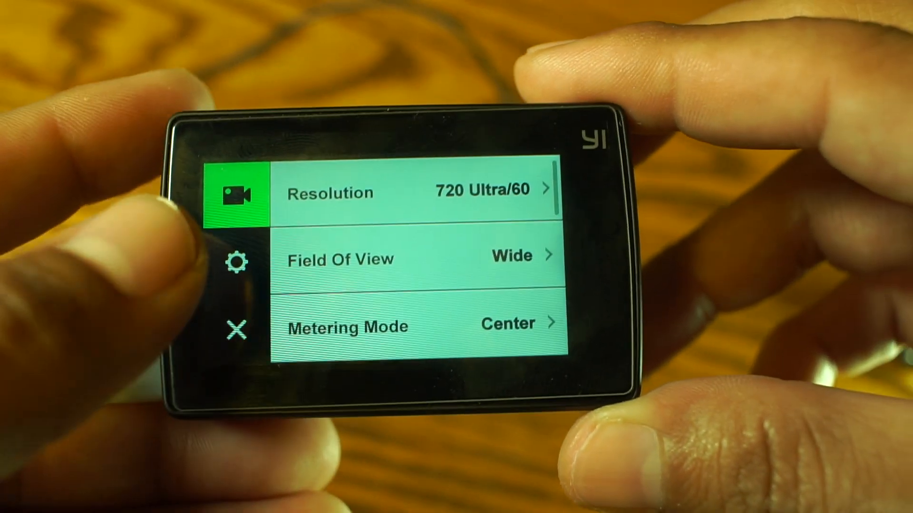
left_click(236, 256)
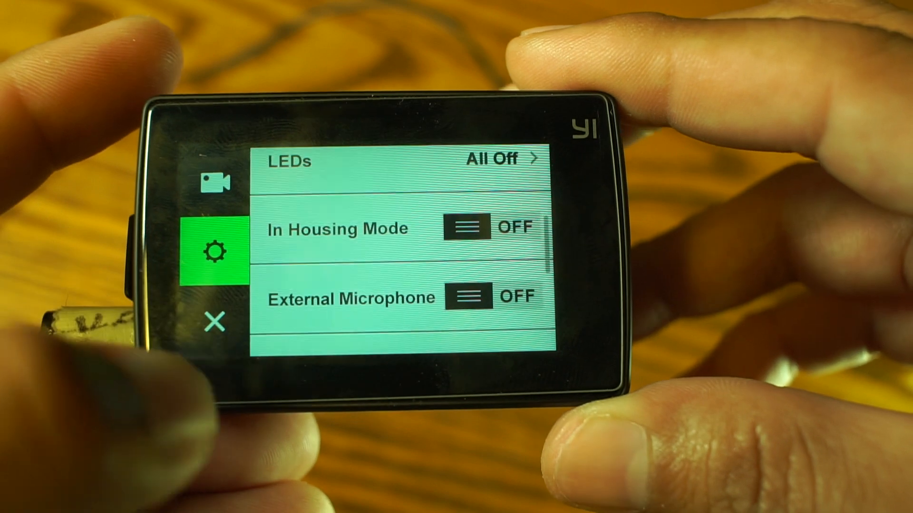